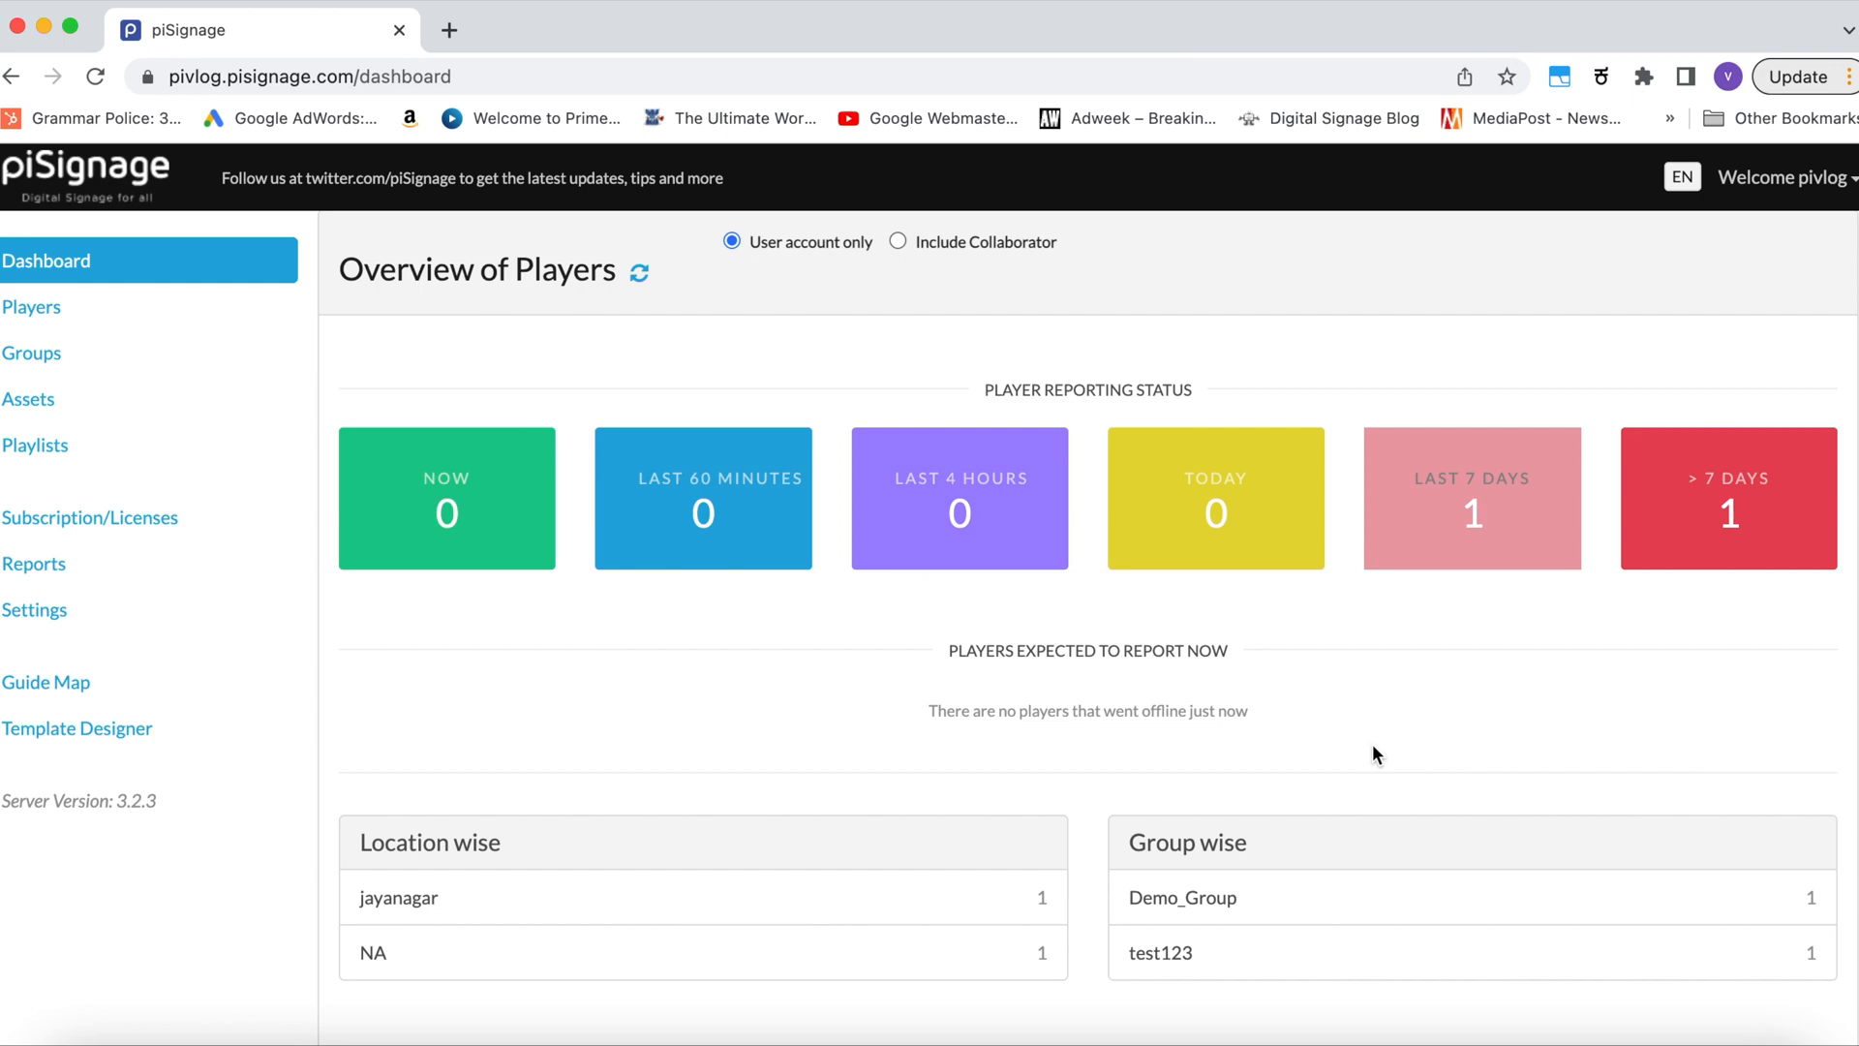
Open the Assets library from the left sidebar.
{"action": "left_click", "coordinate": [28, 398]}
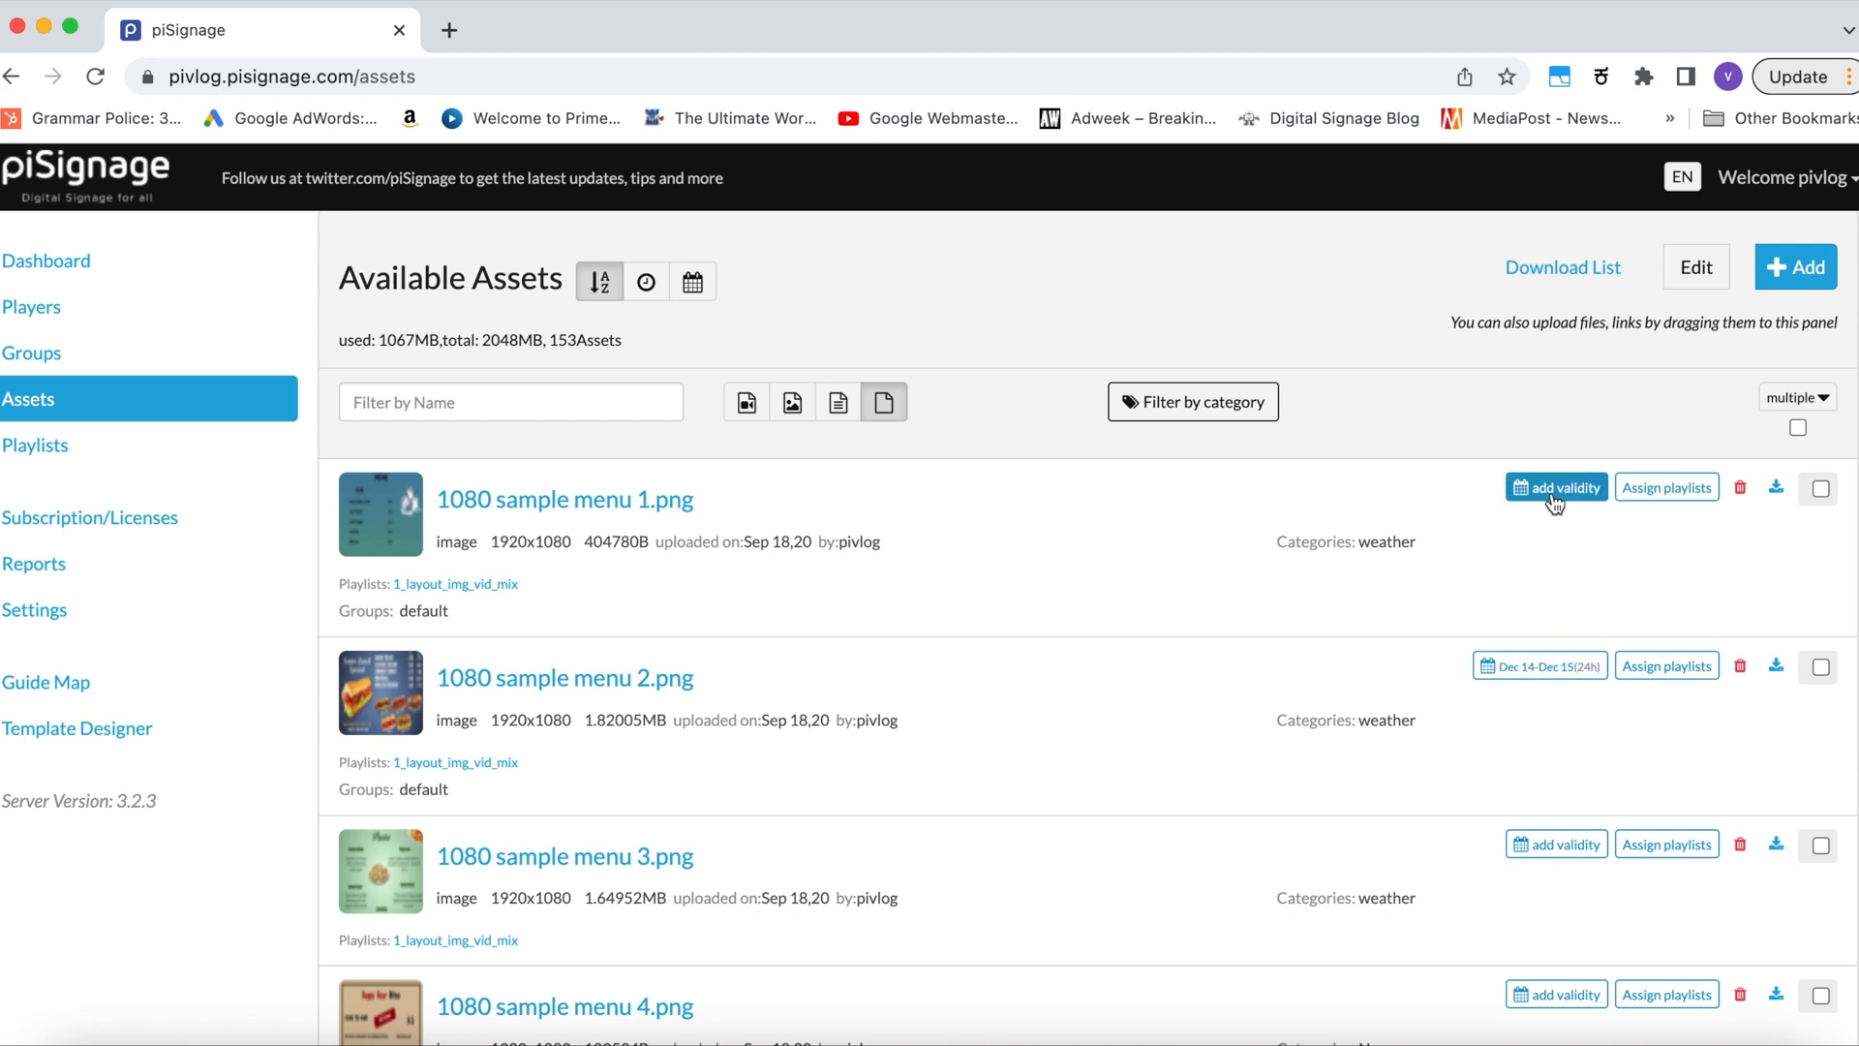
Give 1080 sample menu 1.png a validity period of 24–26 December 2022, hours 10 to 20.
{"action": "left_click", "coordinate": [1556, 487]}
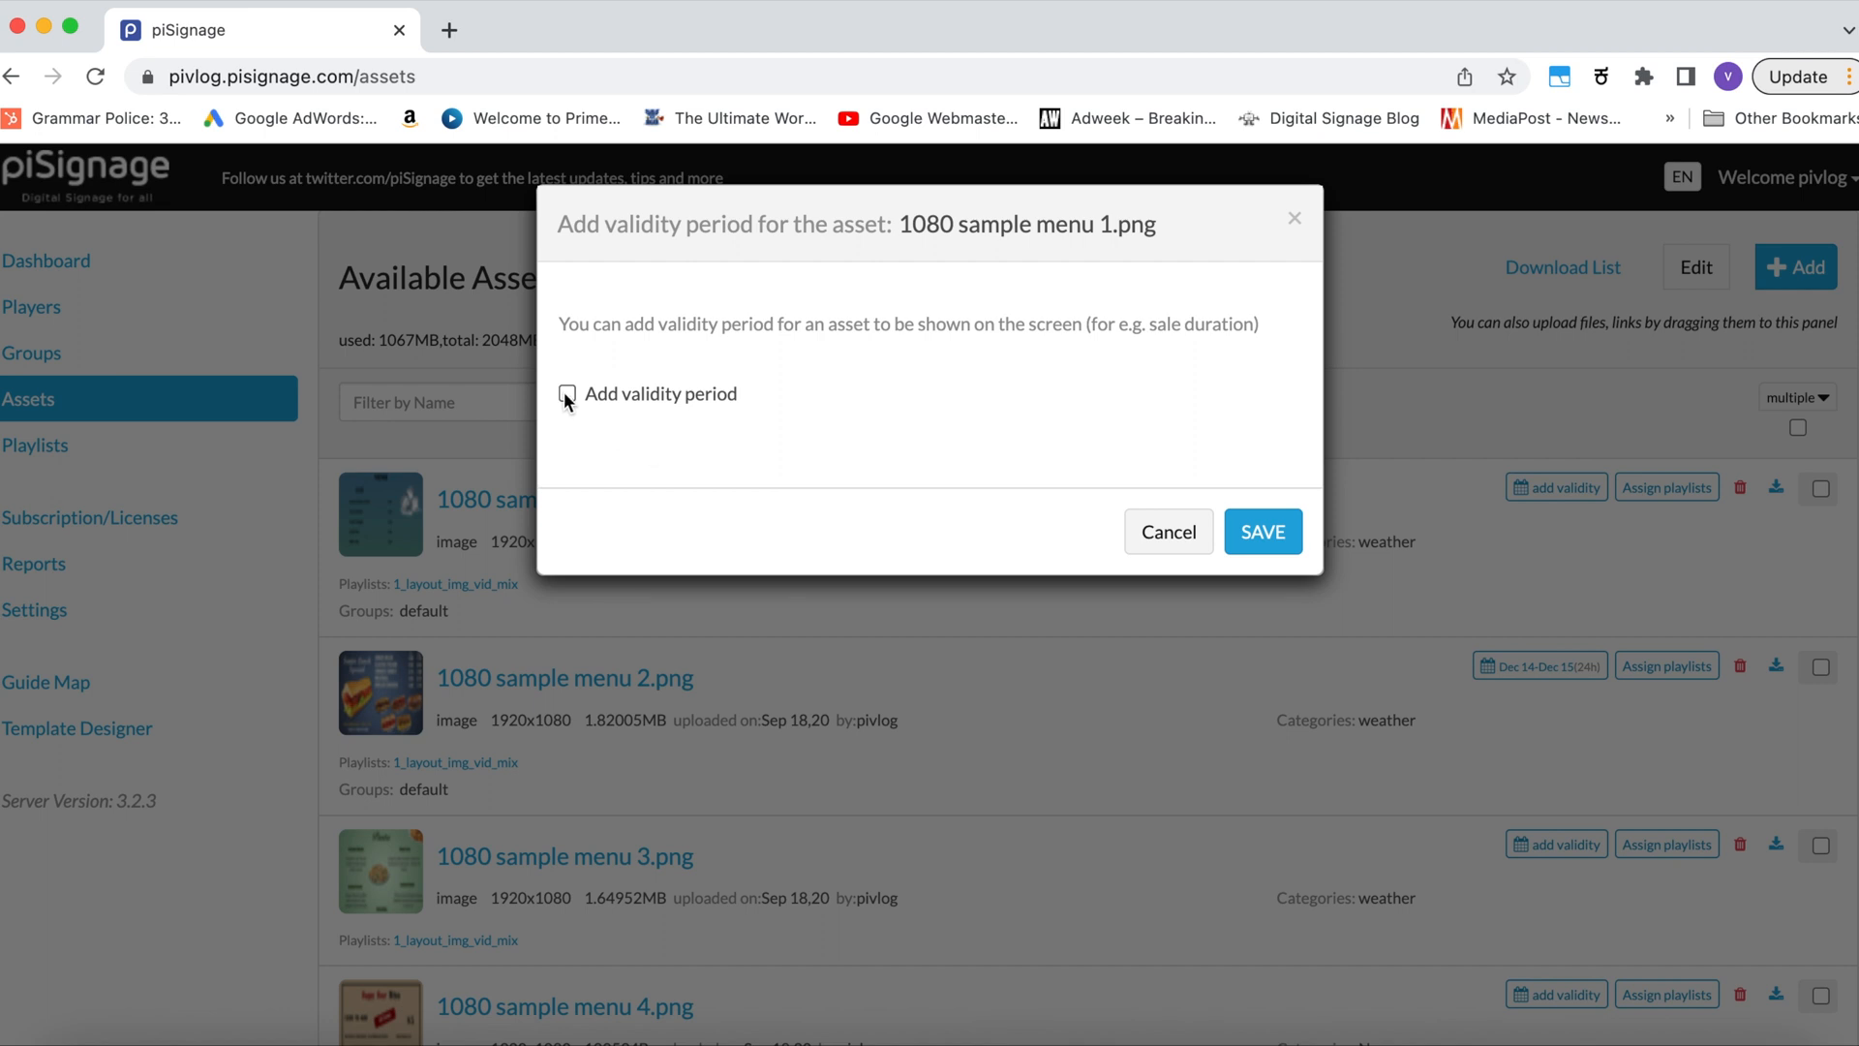
{"action": "left_click", "coordinate": [566, 394]}
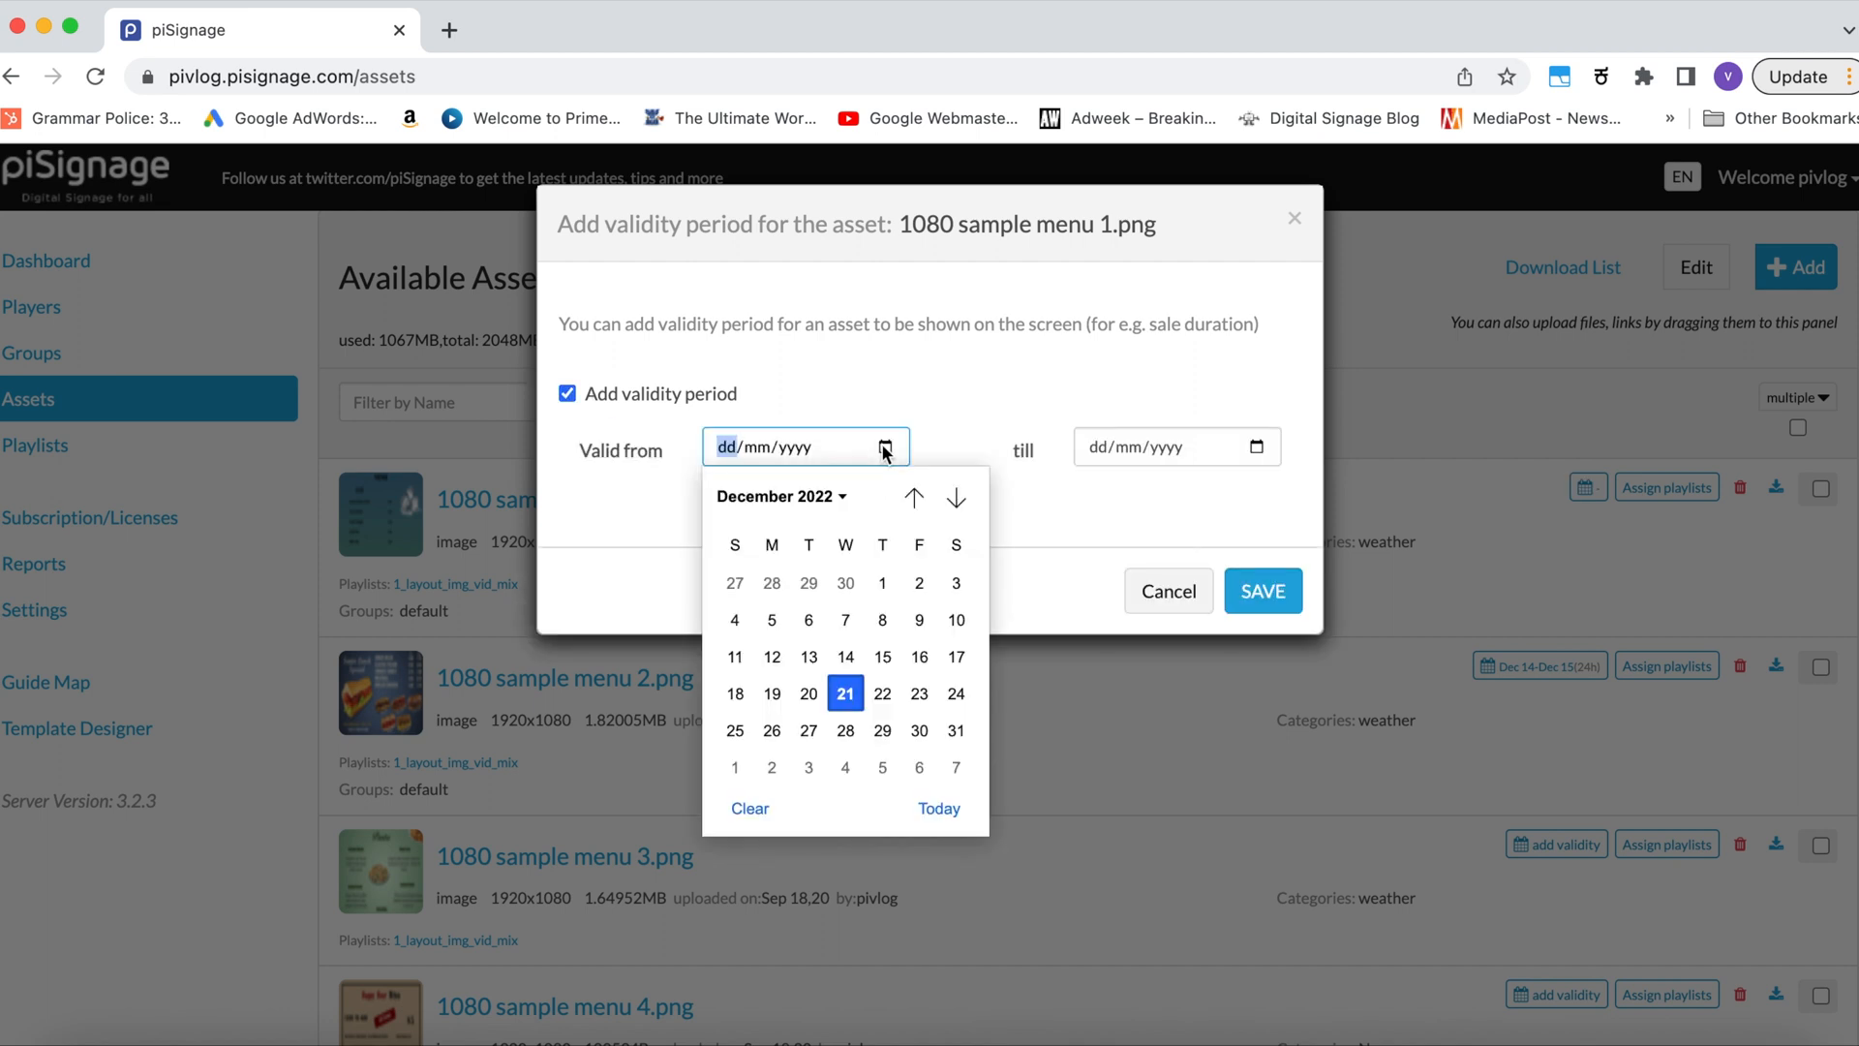
{"action": "left_click", "coordinate": [955, 694]}
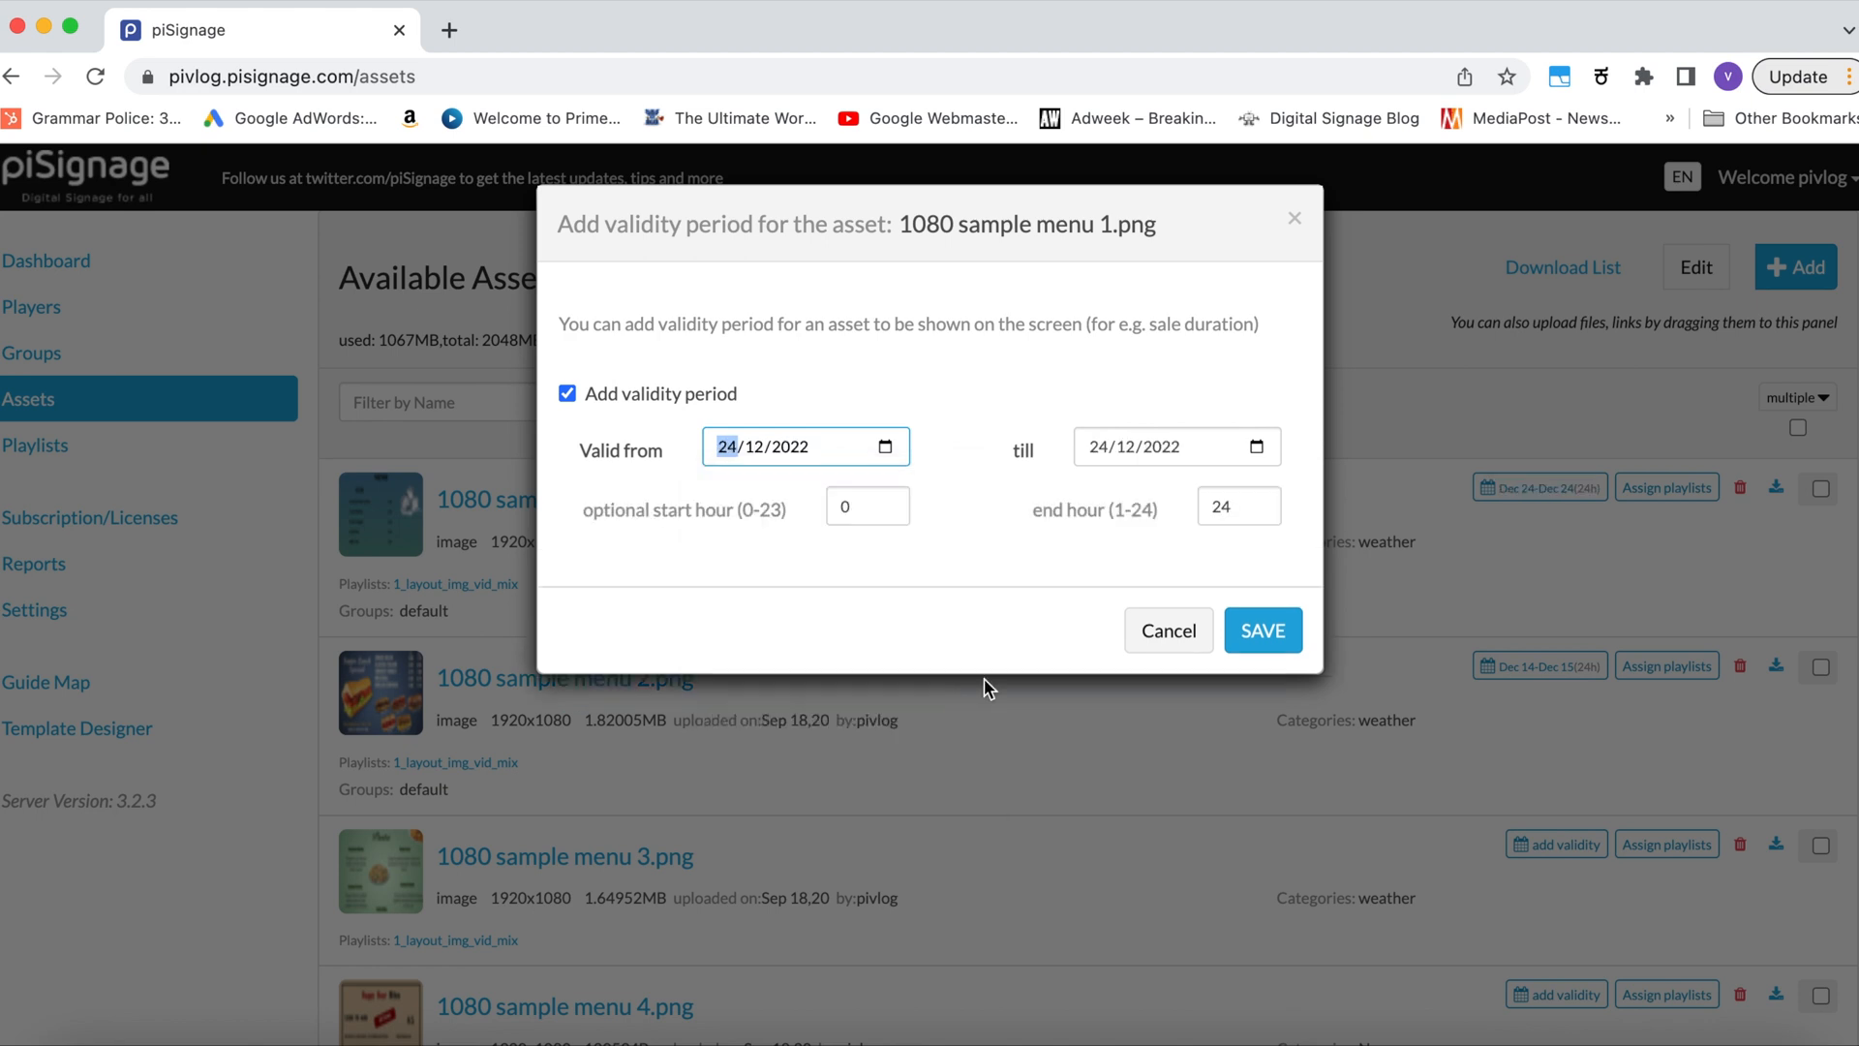
{"action": "left_click", "coordinate": [1255, 447]}
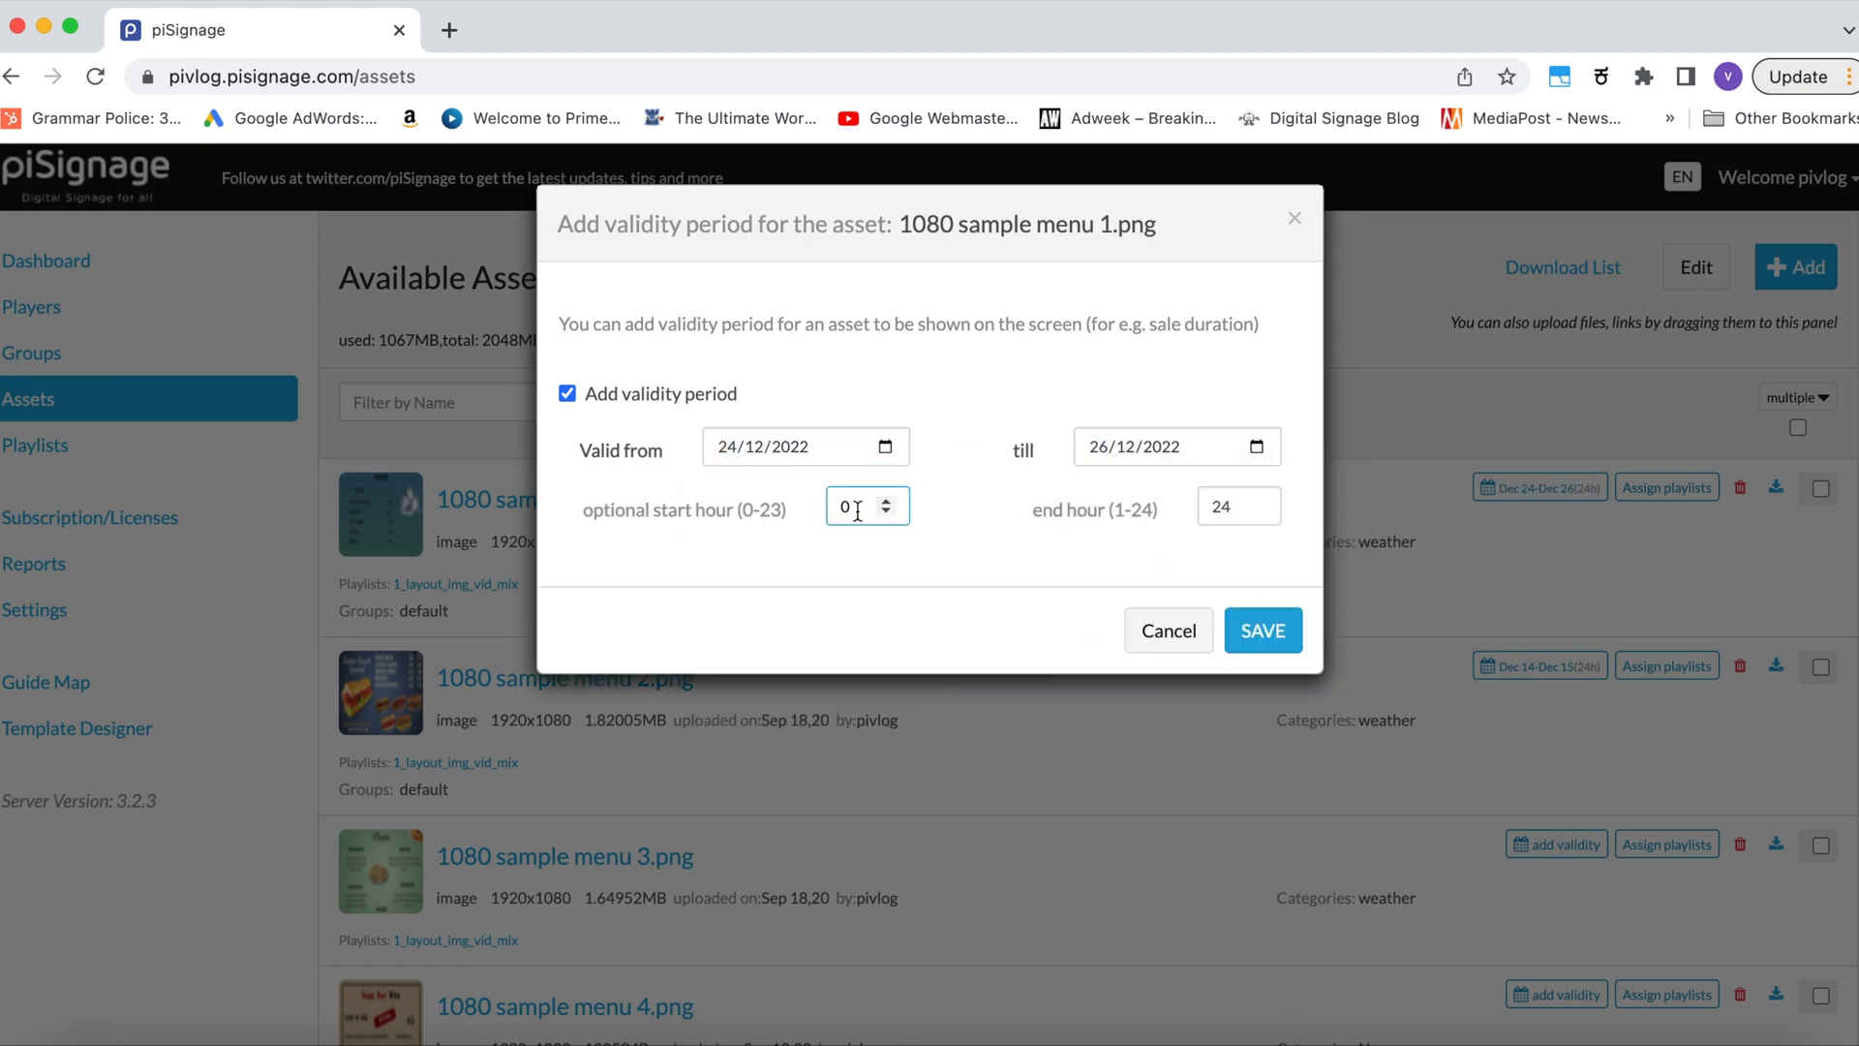
{"action": "type", "text": "10"}
{"action": "left_click", "coordinate": [1239, 505]}
{"action": "type", "text": "20"}
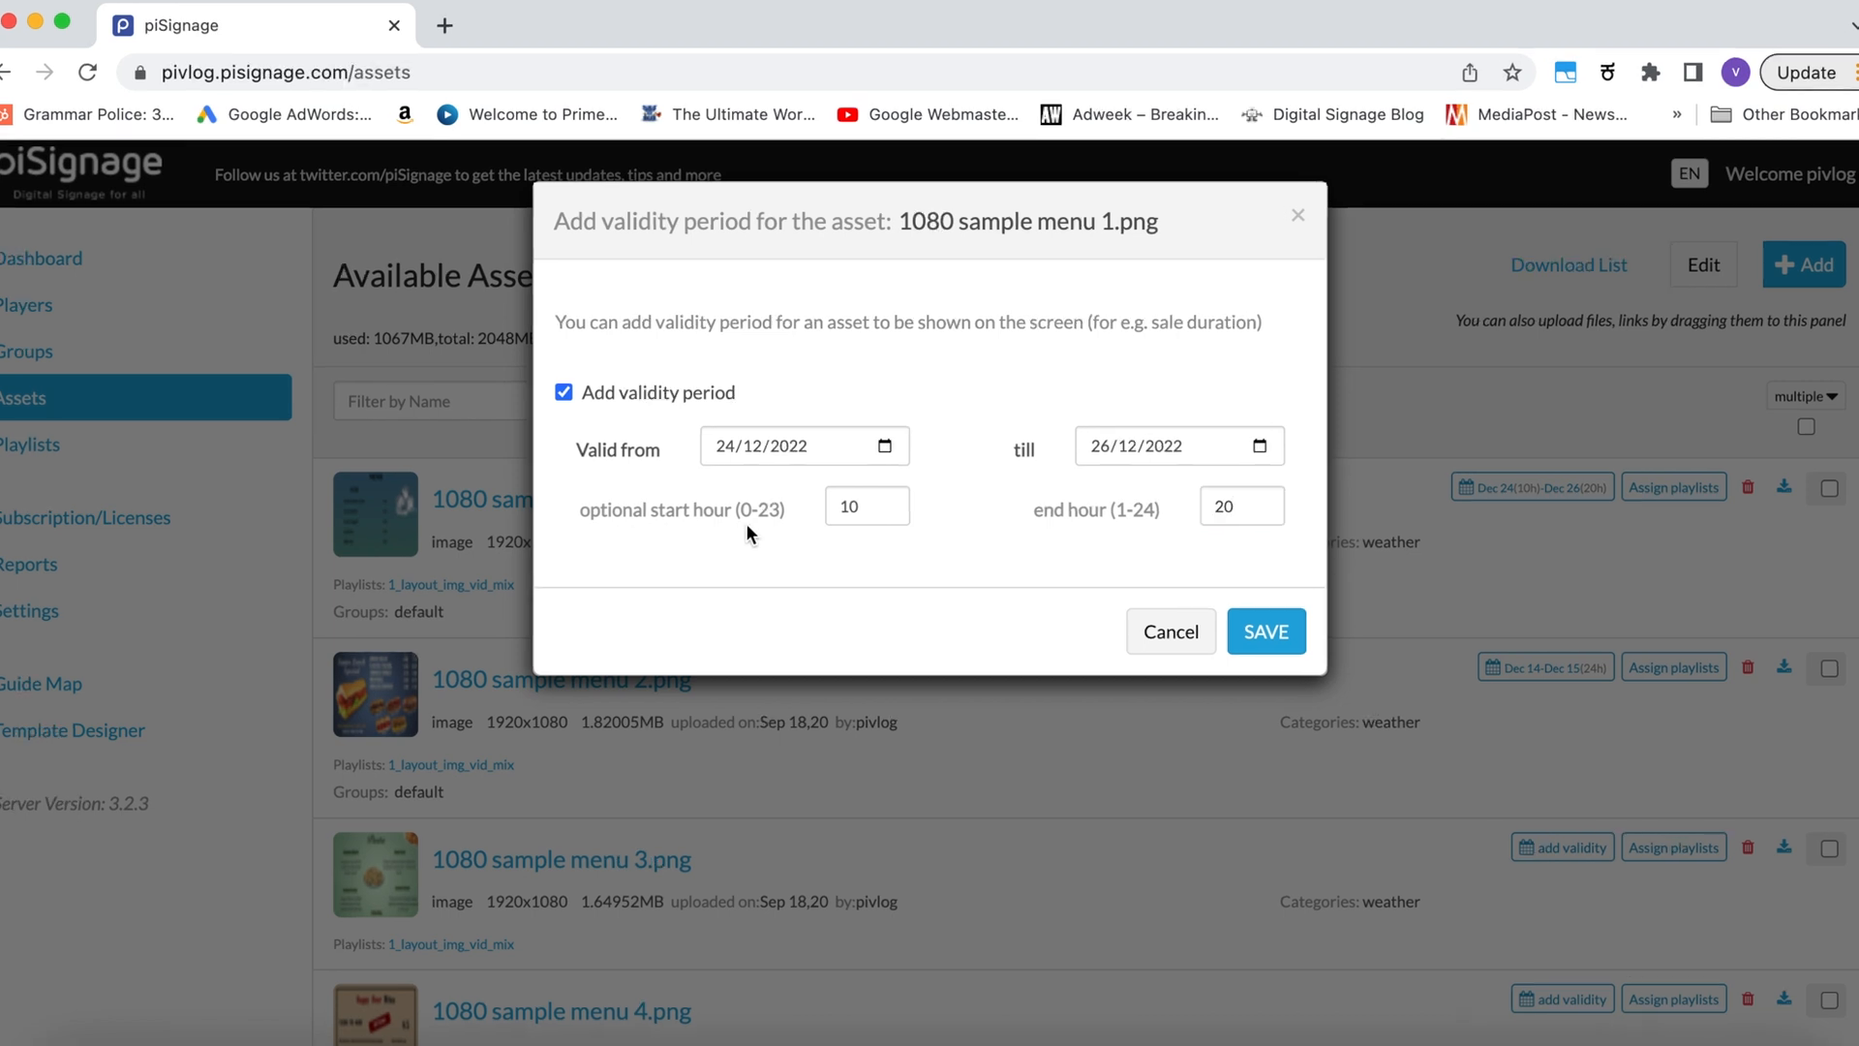
{"action": "mouse_move", "coordinate": [759, 457]}
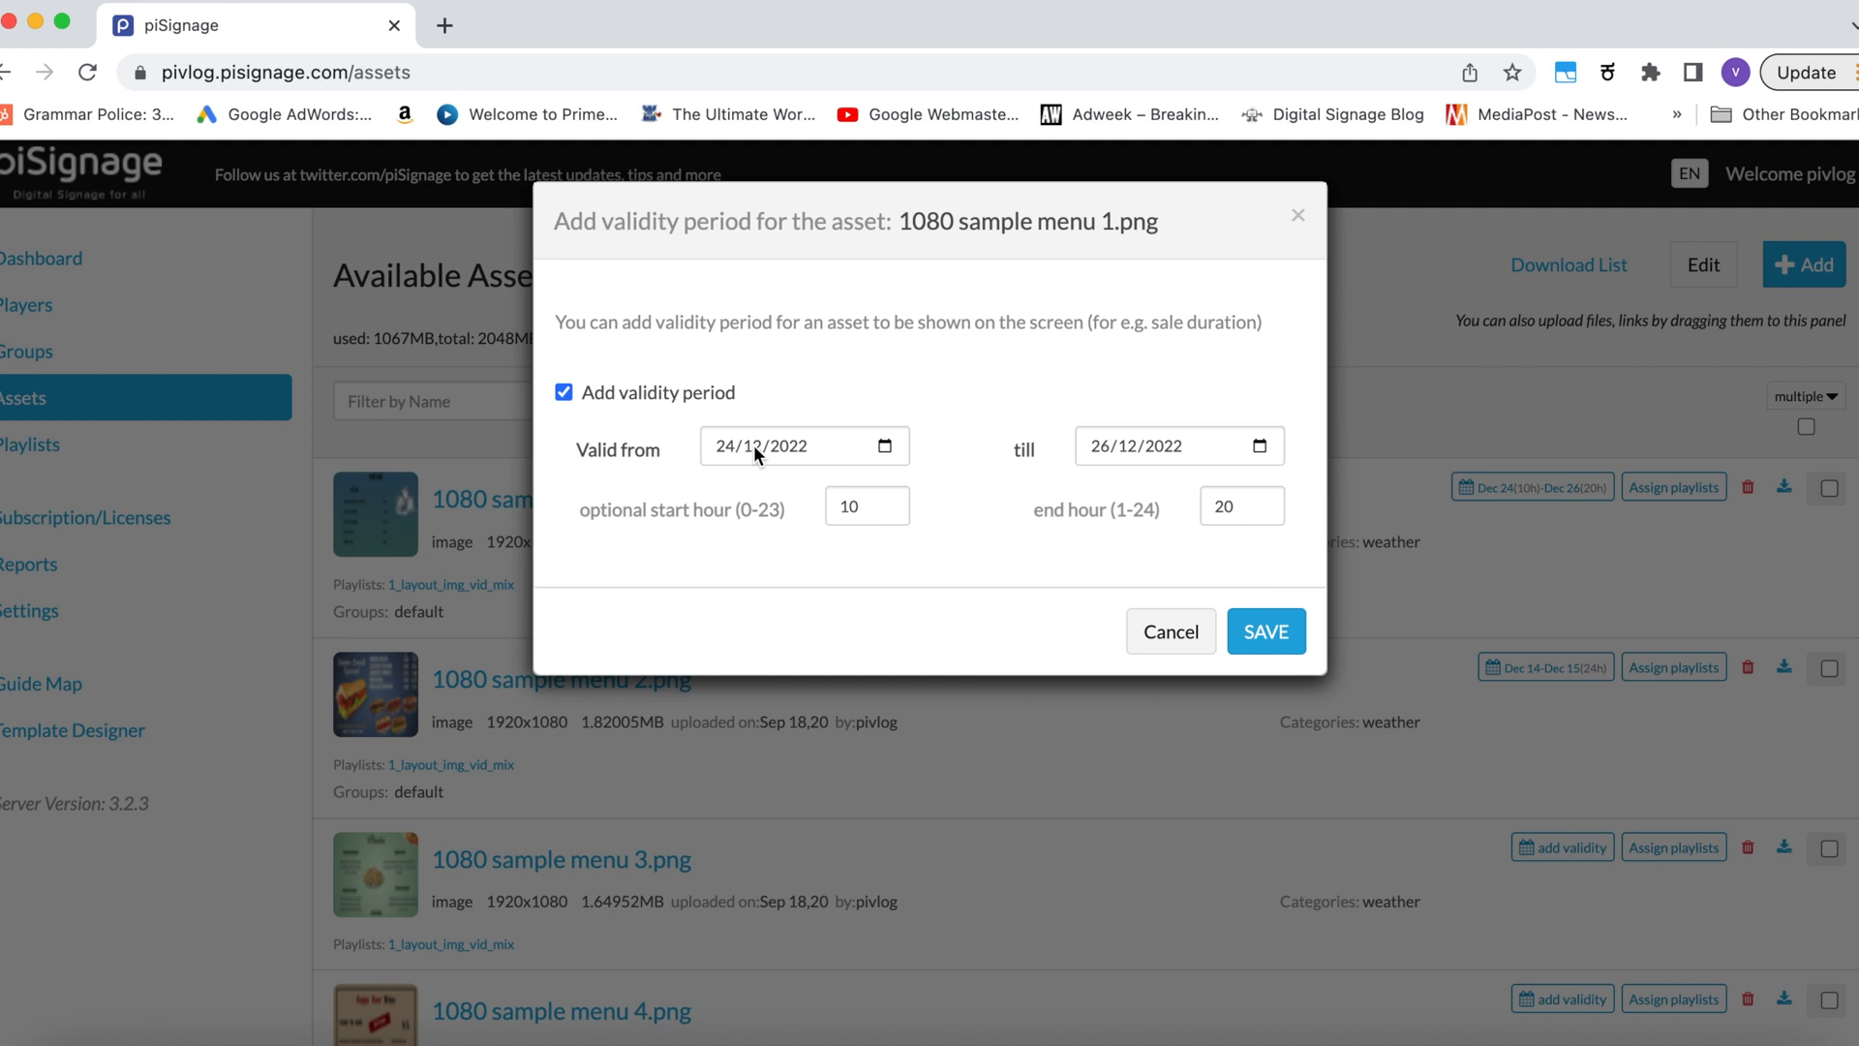
{"action": "mouse_move", "coordinate": [1091, 532]}
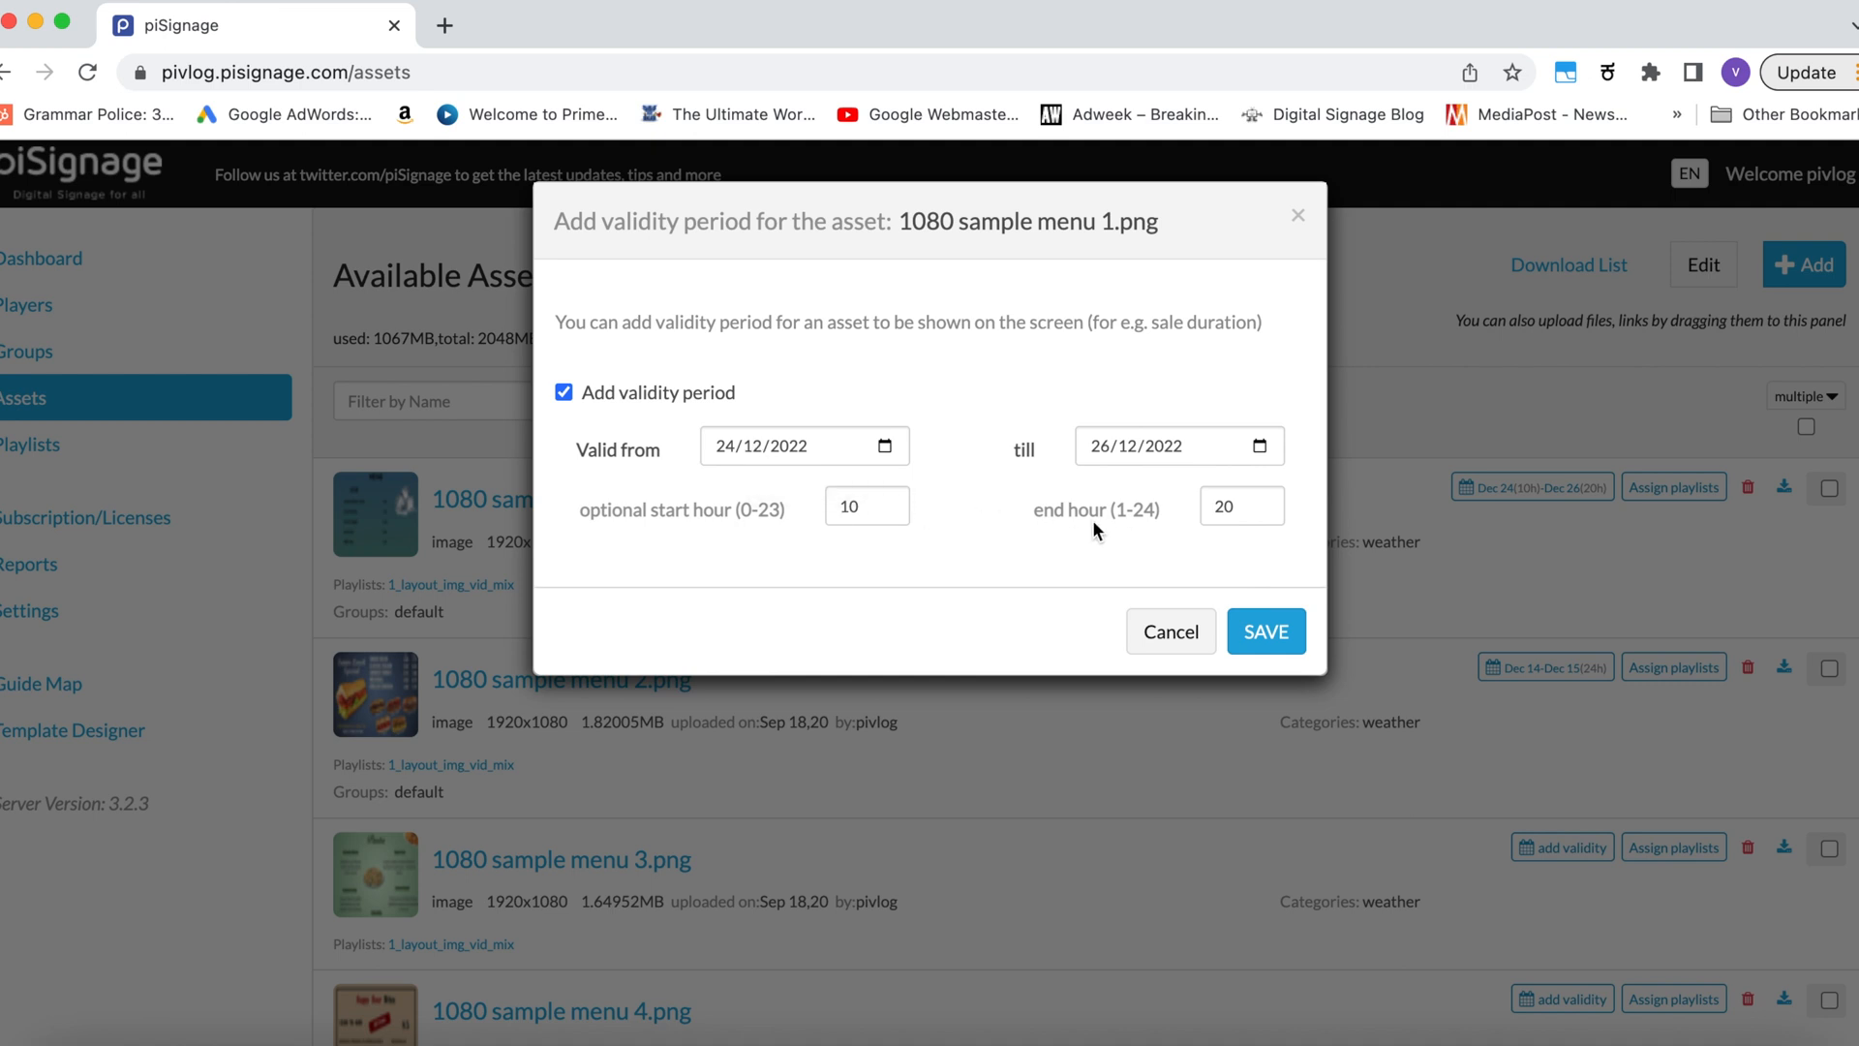
{"action": "mouse_move", "coordinate": [1119, 475]}
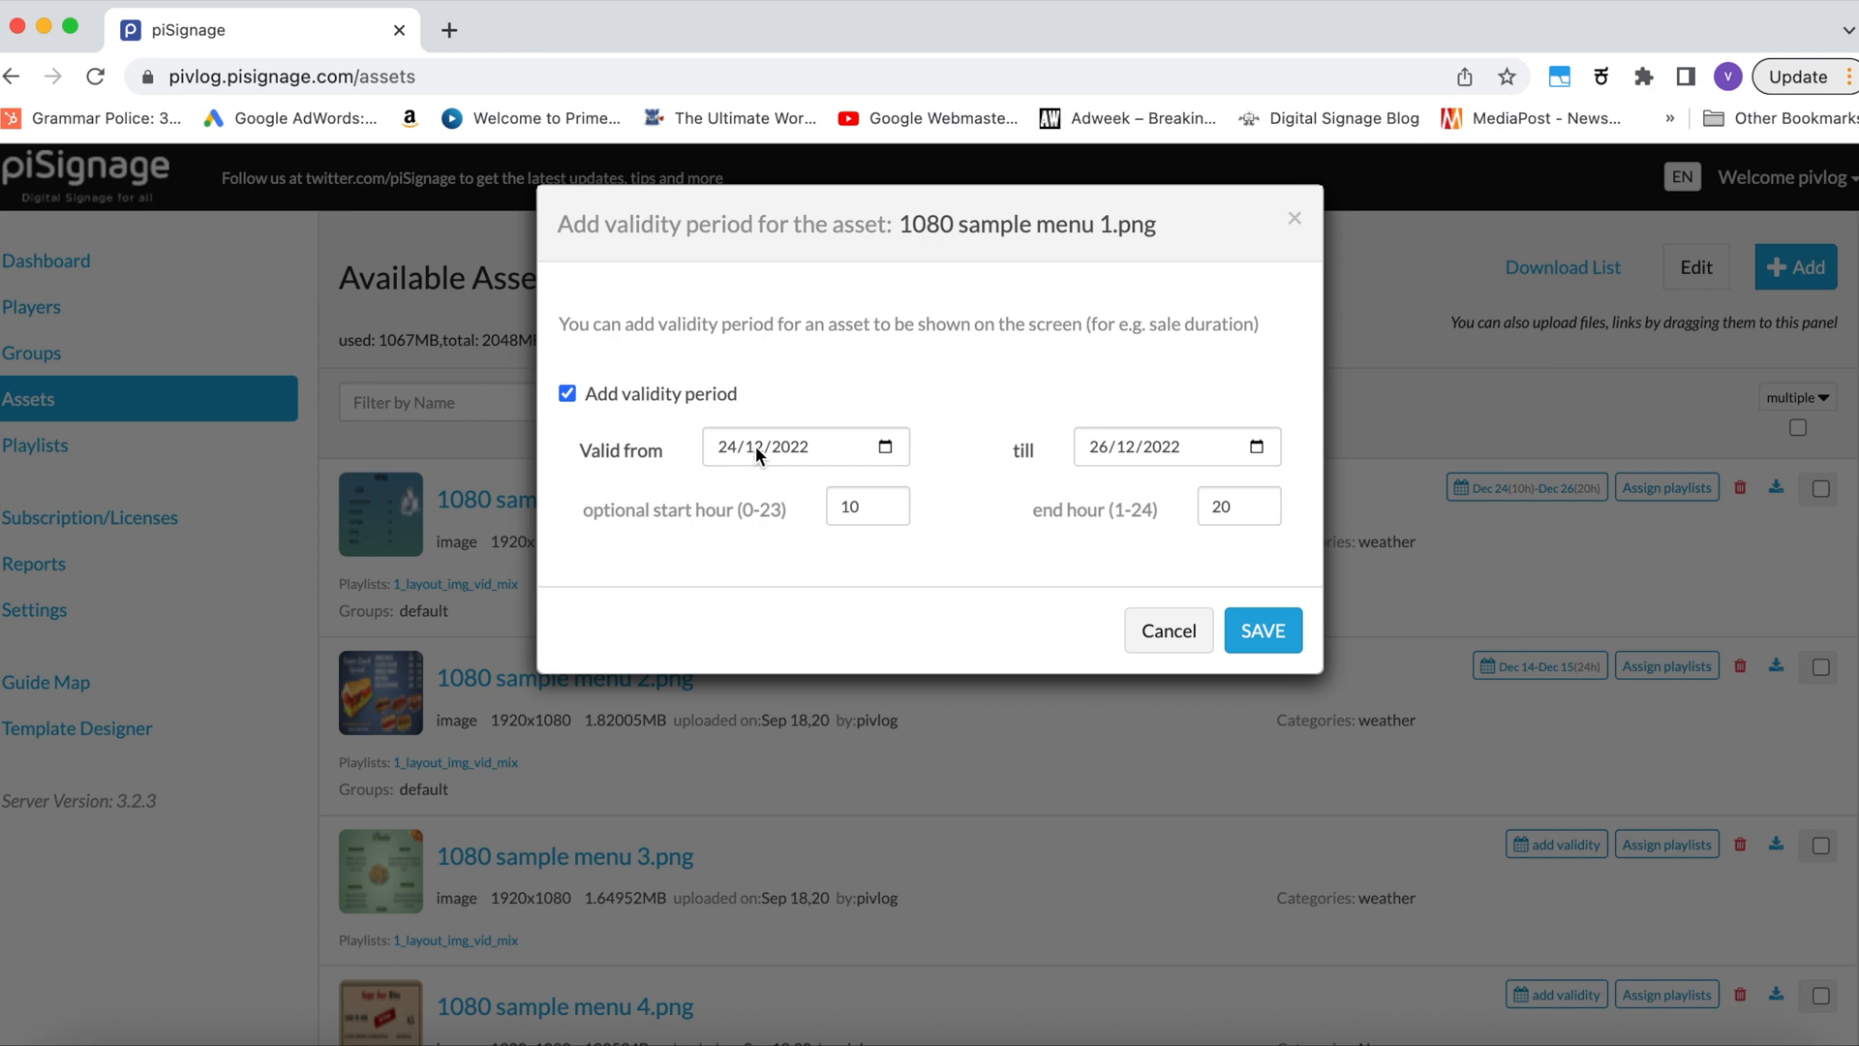
{"action": "mouse_move", "coordinate": [1114, 529]}
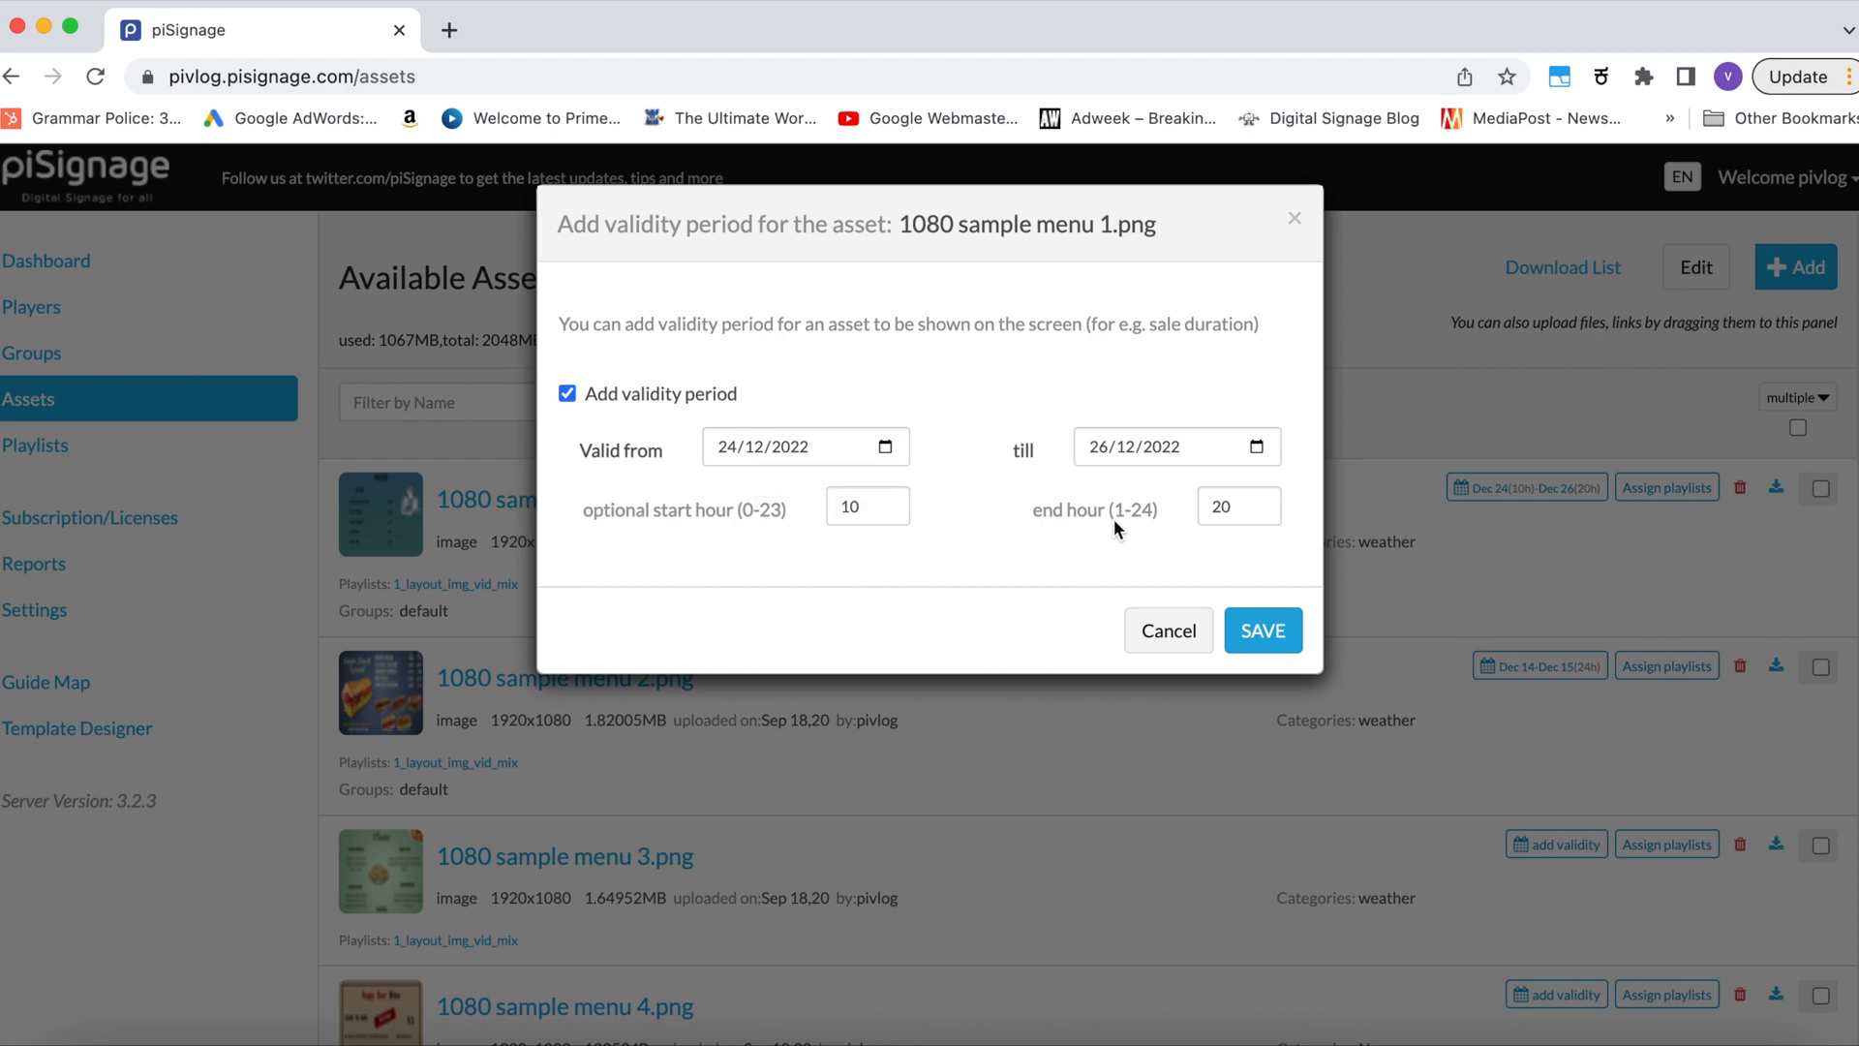
{"action": "mouse_move", "coordinate": [1116, 476]}
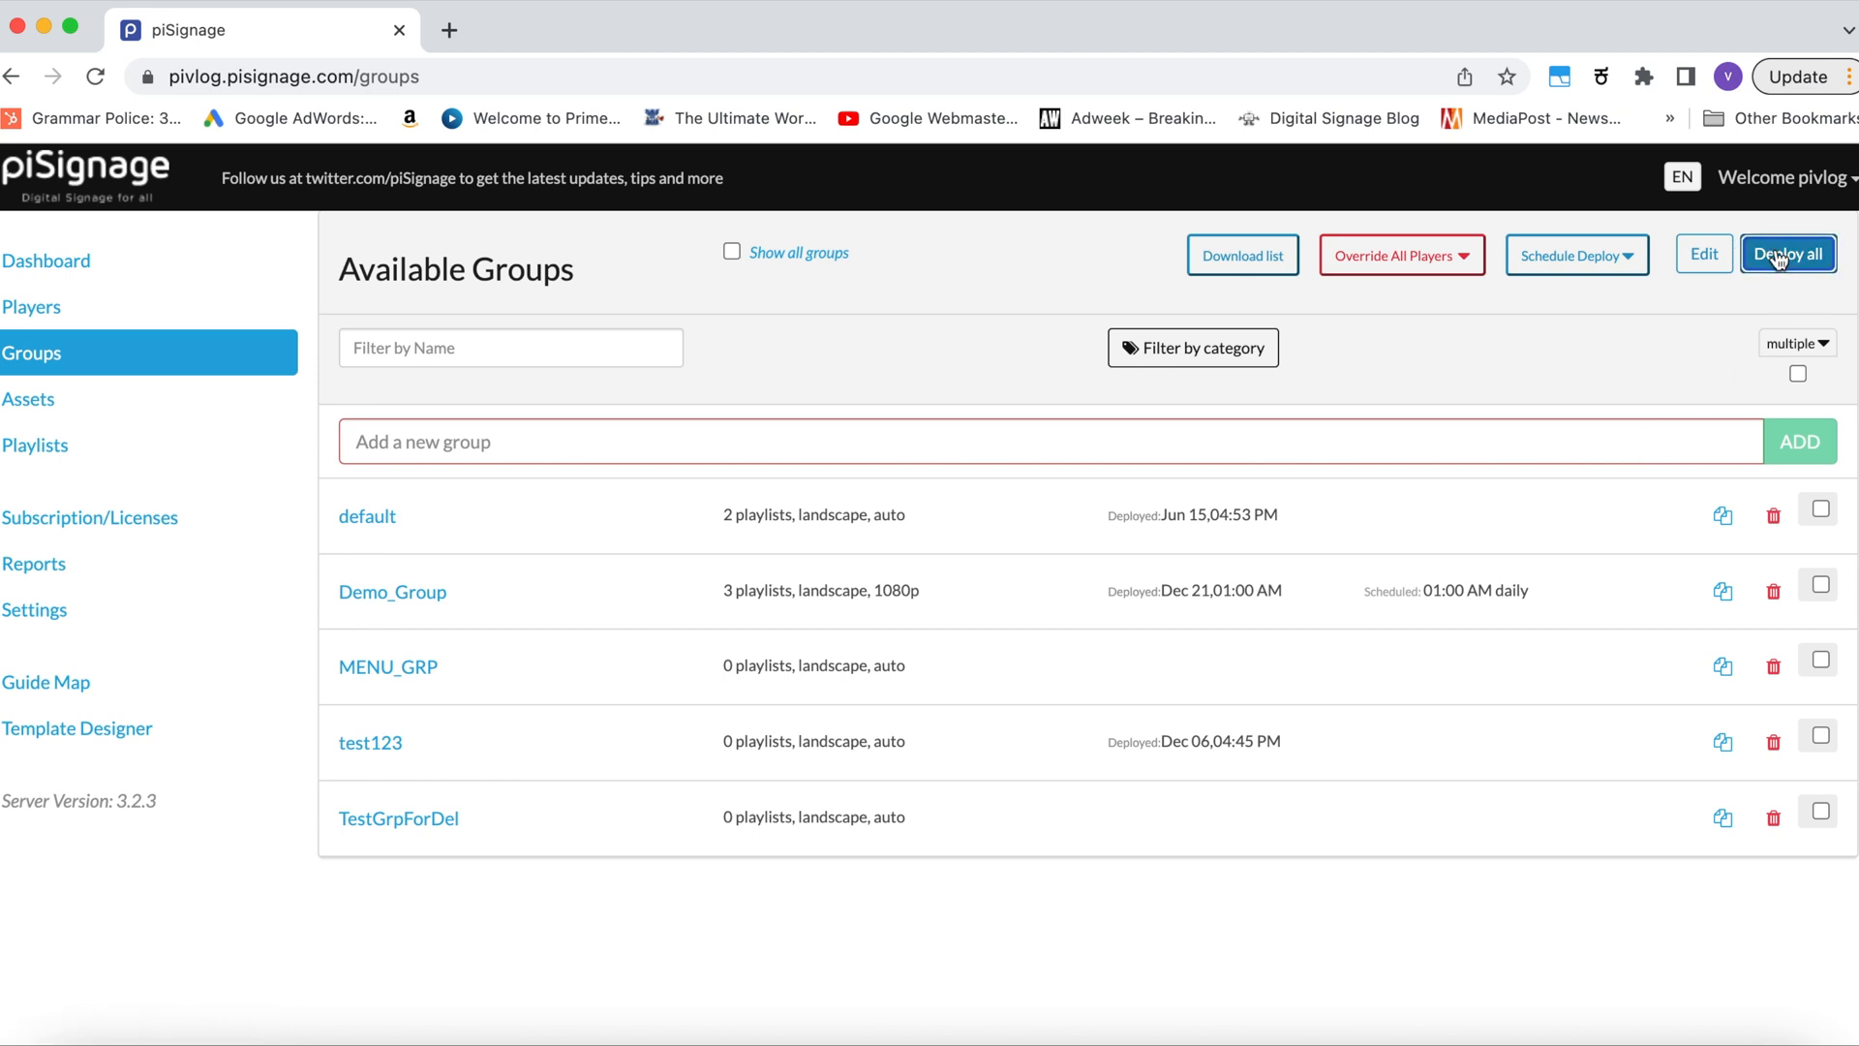
Run Deploy all on the Groups page and dismiss the deployment results.
{"action": "left_click", "coordinate": [1786, 254]}
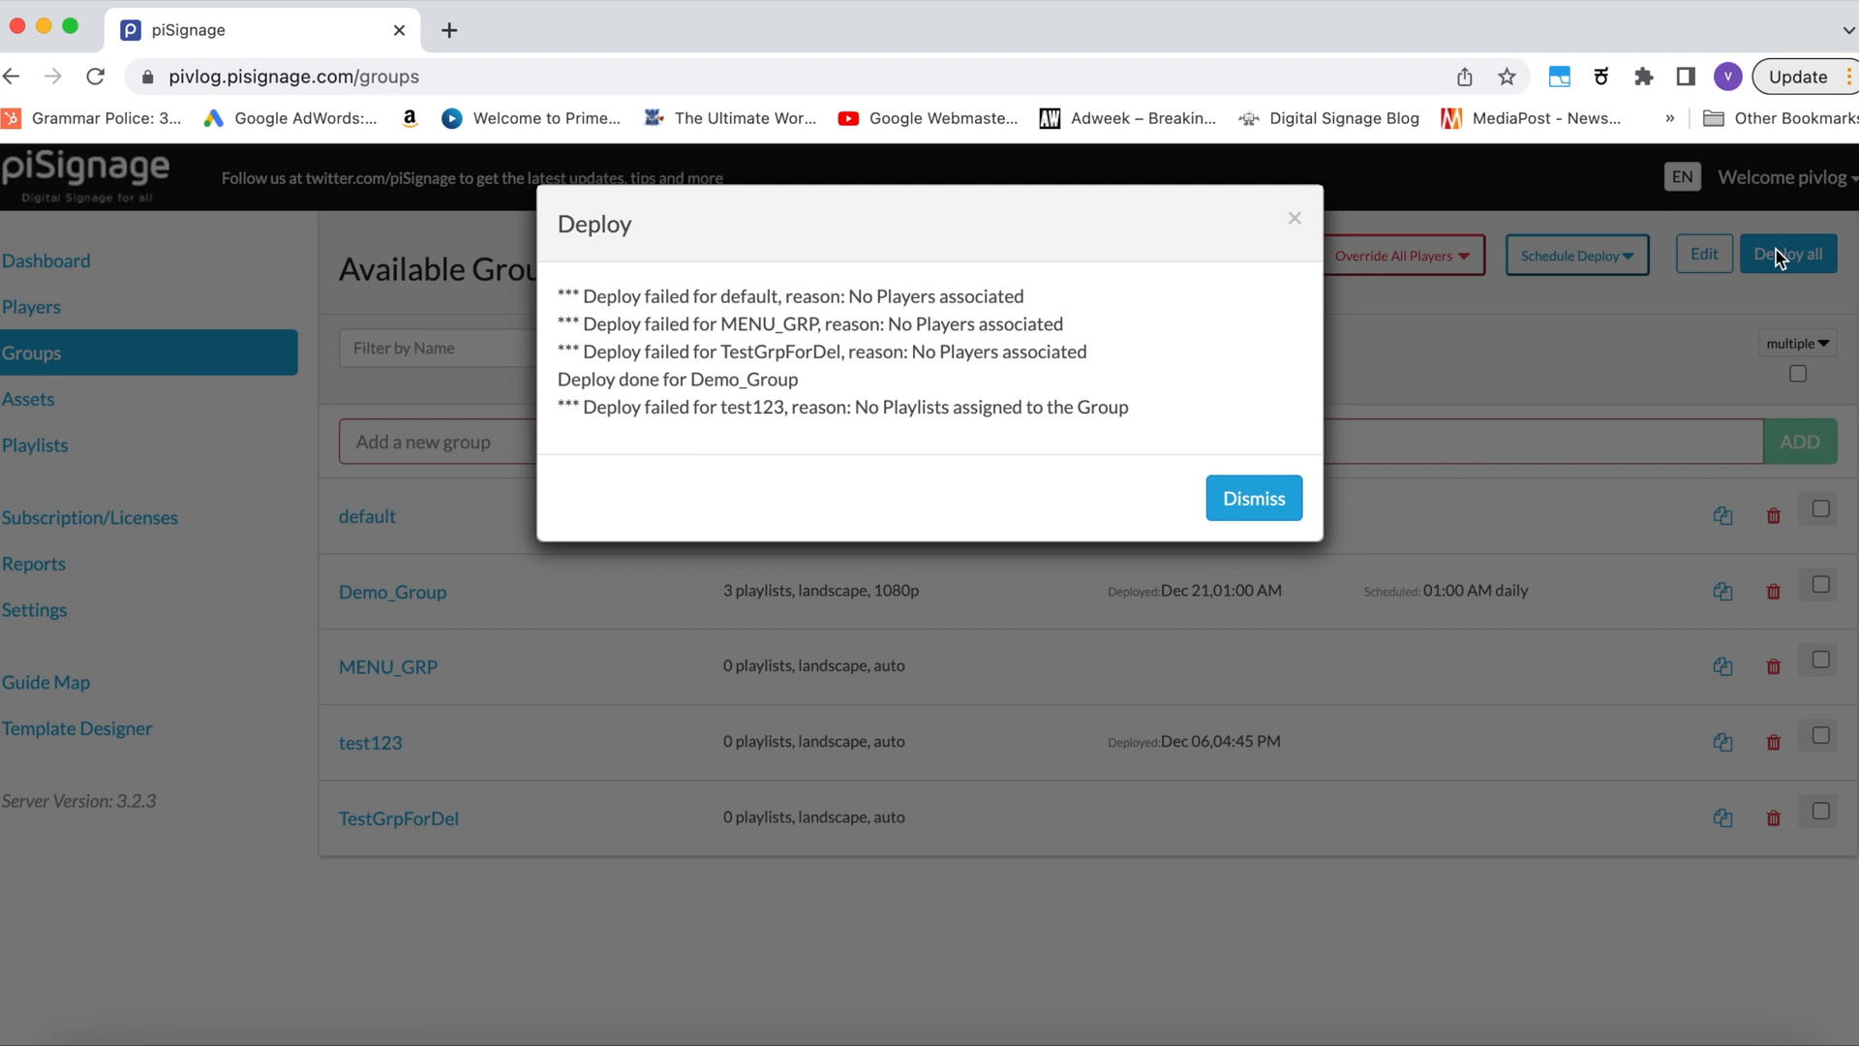
{"action": "left_click", "coordinate": [1252, 496]}
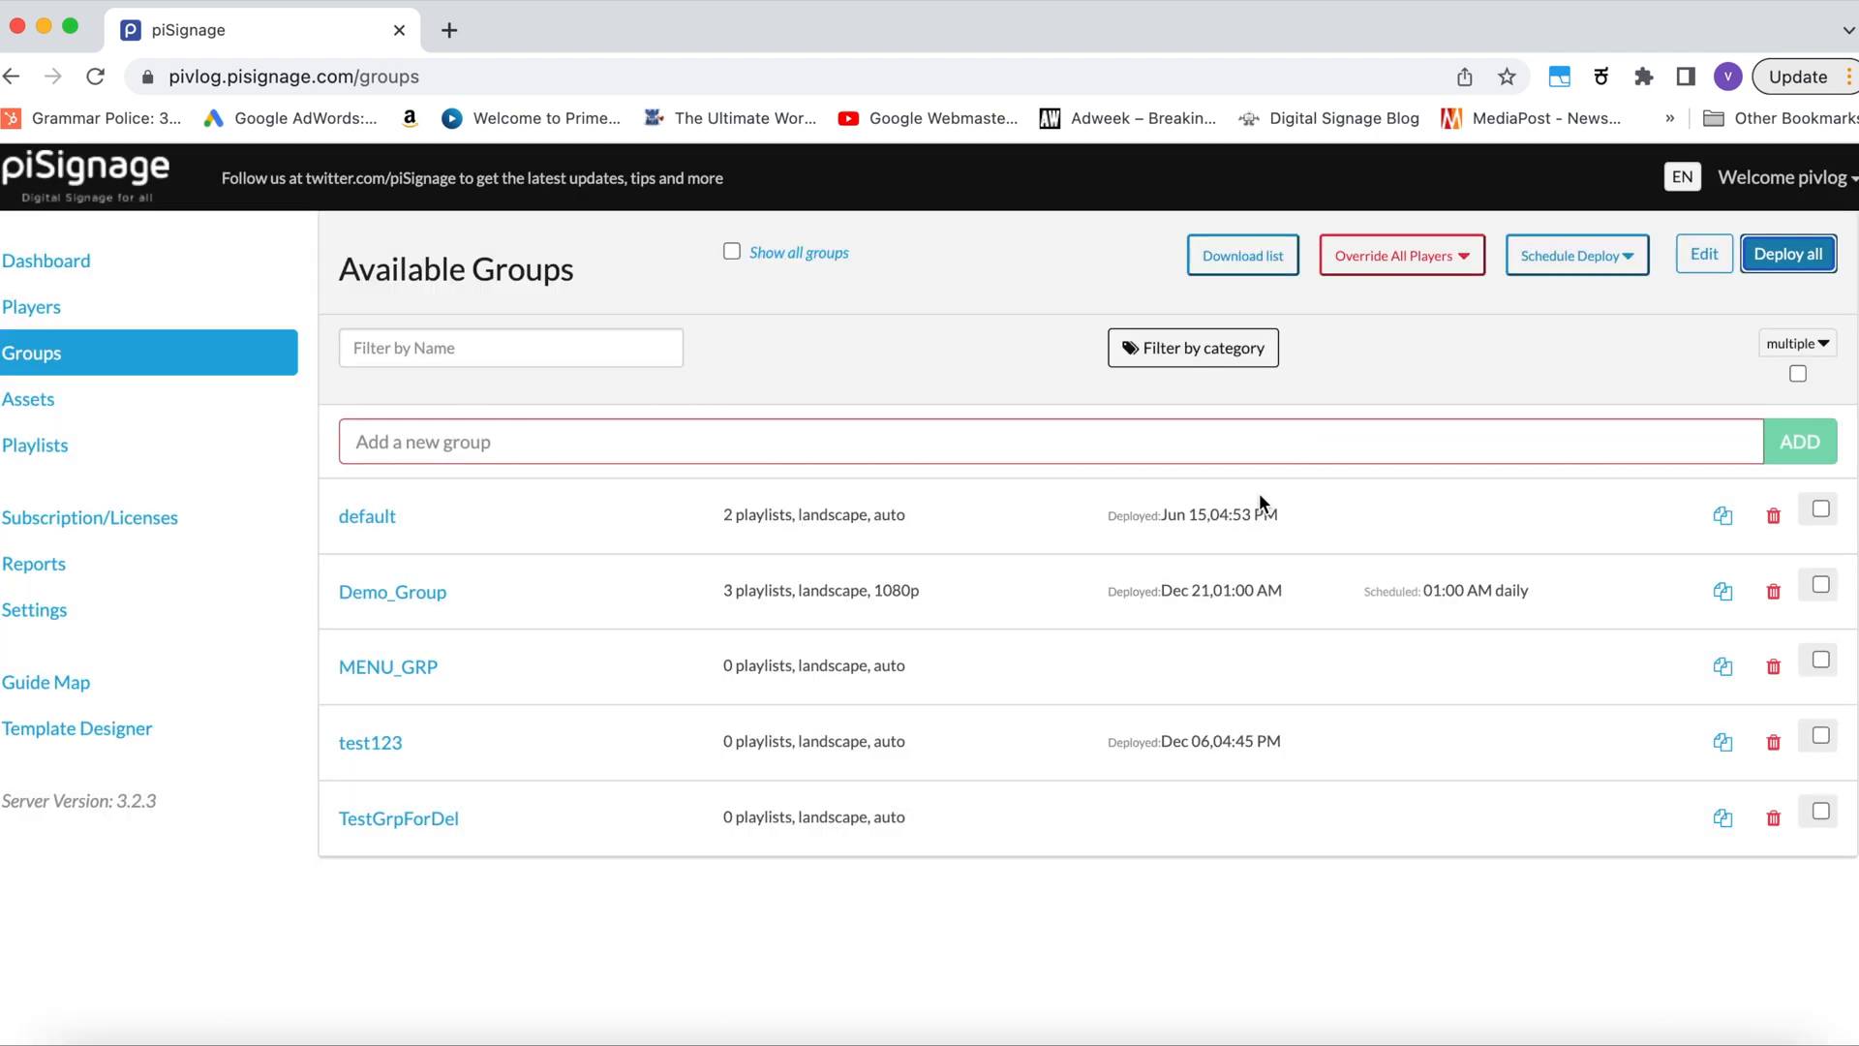